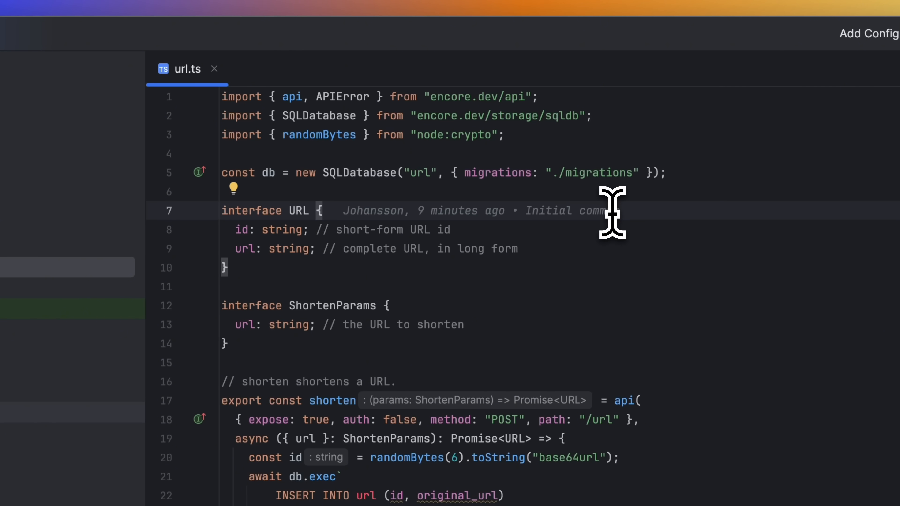
# Step: Start a new file in the url service's migrations folder beside 1_create_tables.up.sql
pyautogui.click(32, 38)
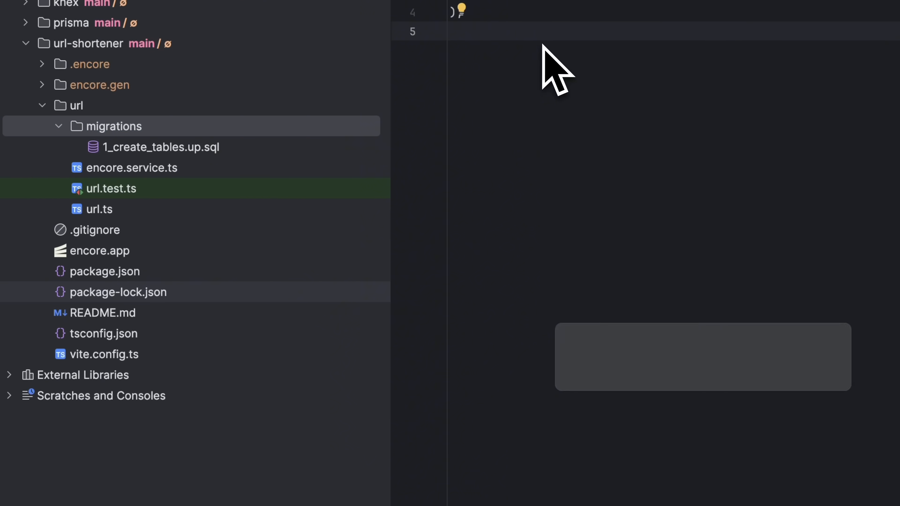
# Step: Begin naming a migration '2_more_ta' then cancel it, returning to url.ts
pyautogui.write('2_more_ta')
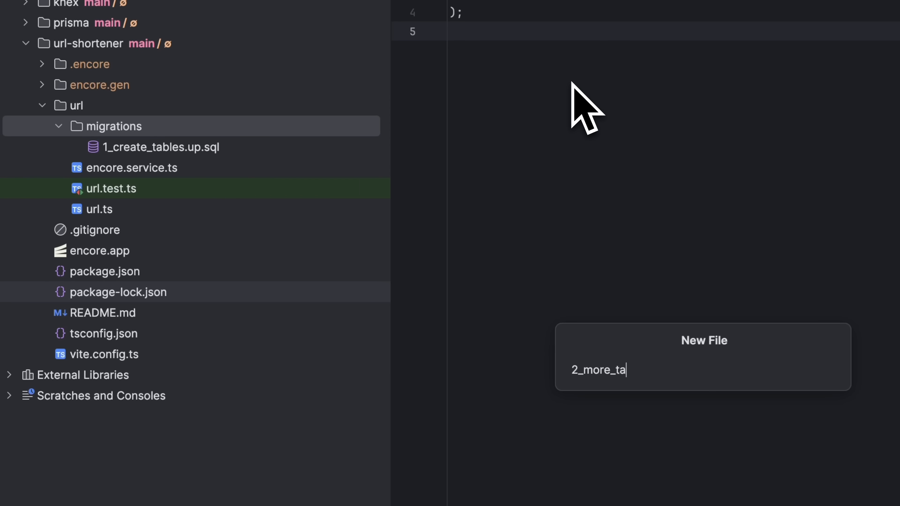
pyautogui.press('Escape')
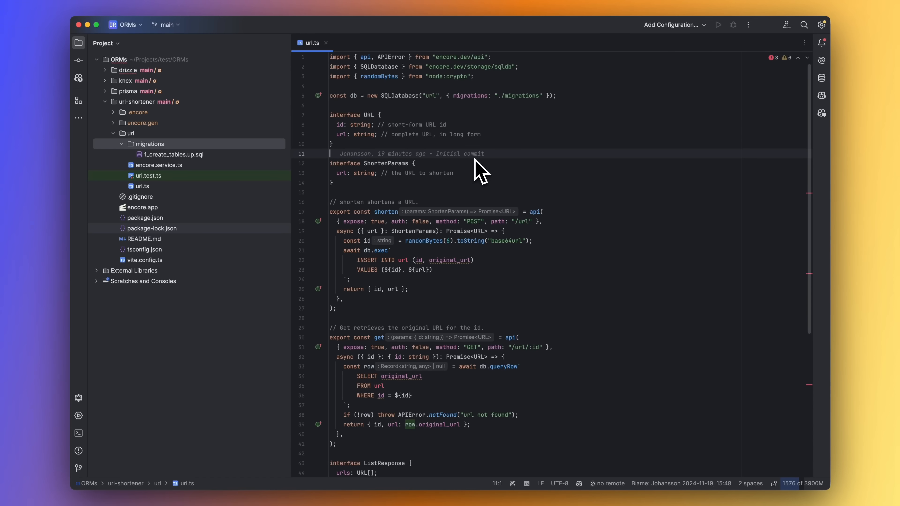
pyautogui.moveTo(472, 160)
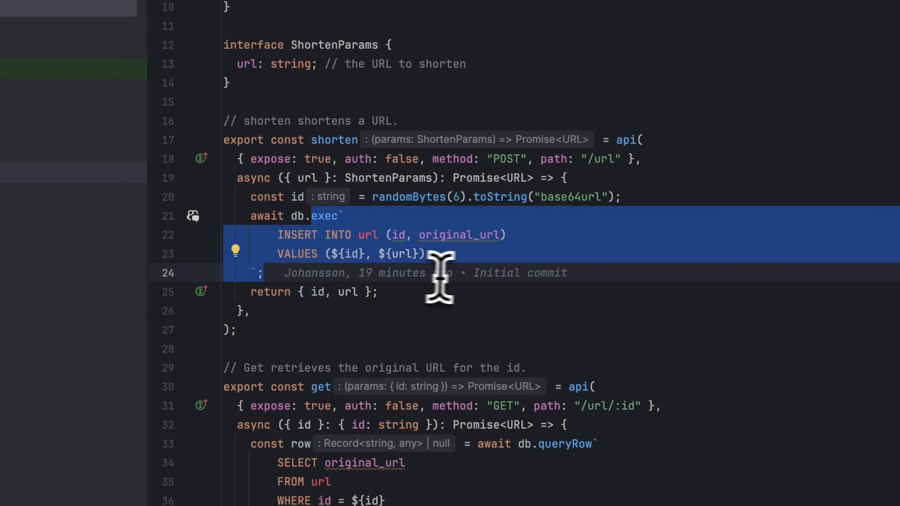
pyautogui.click(378, 292)
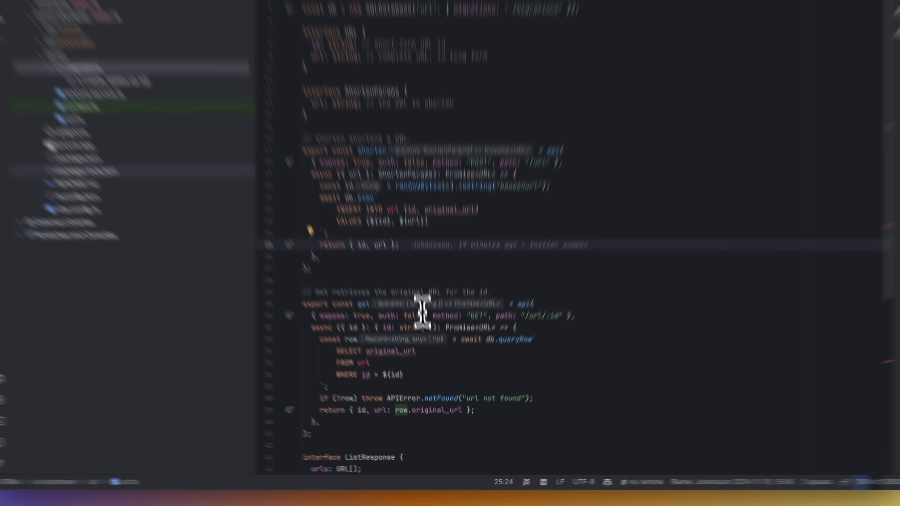
pyautogui.doubleClick(348, 227)
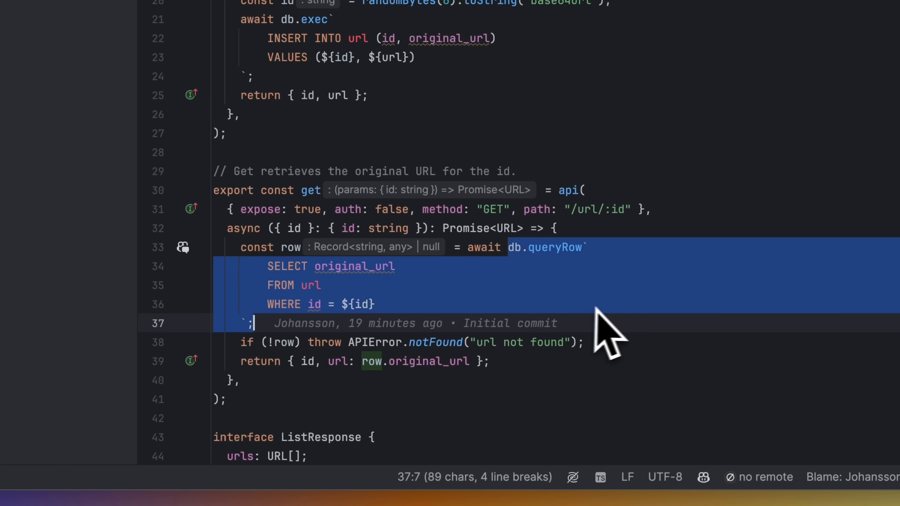
pyautogui.click(367, 304)
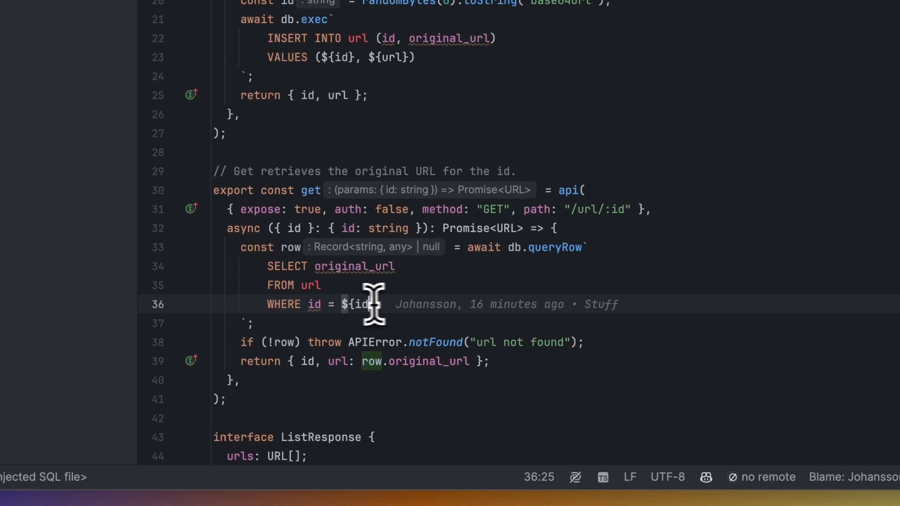
pyautogui.doubleClick(359, 304)
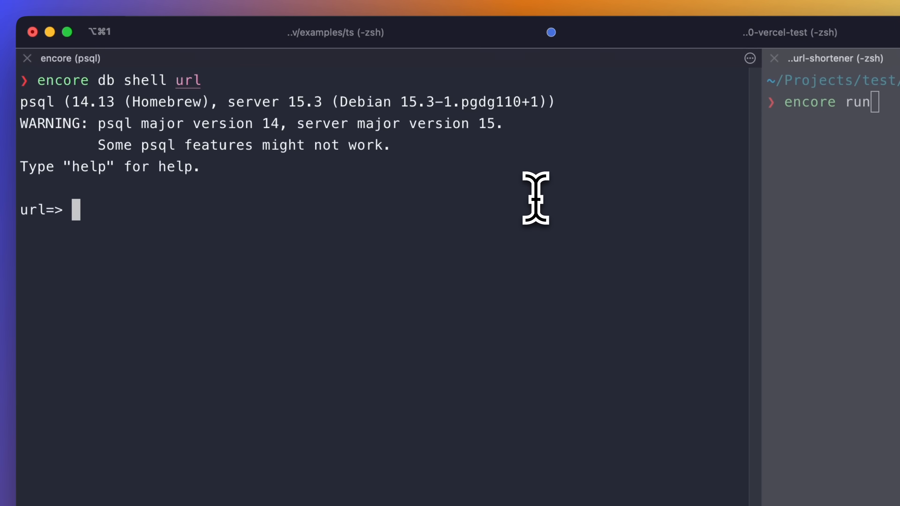
# Step: Run 'select * from url;' in the psql shell to list every url row
pyautogui.write('select')
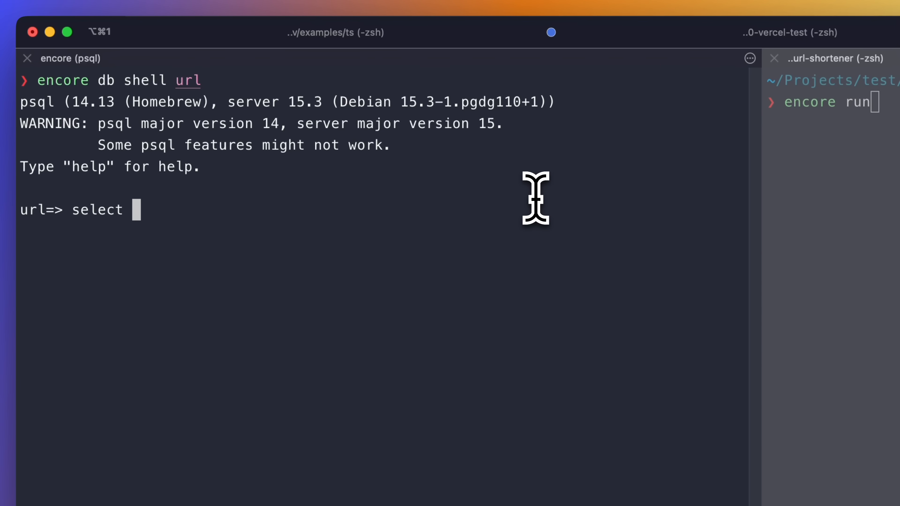
pyautogui.write('* from url;')
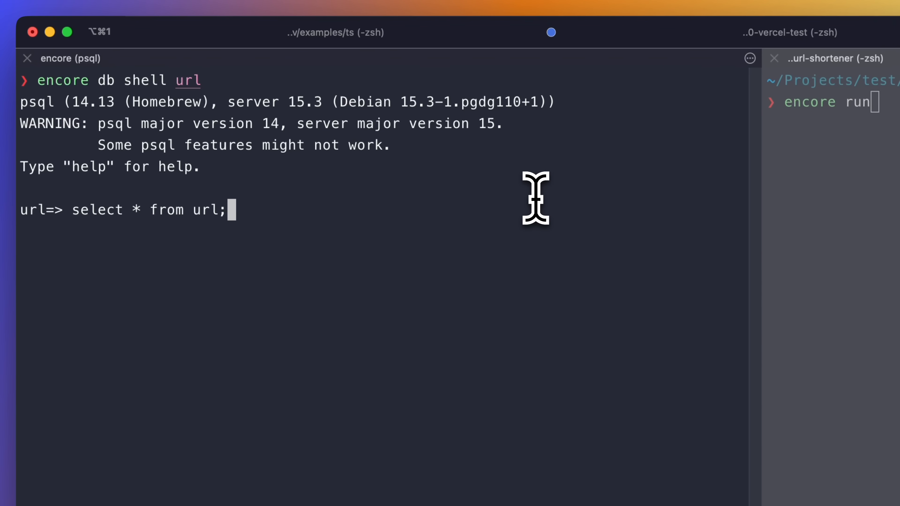
pyautogui.press('Return')
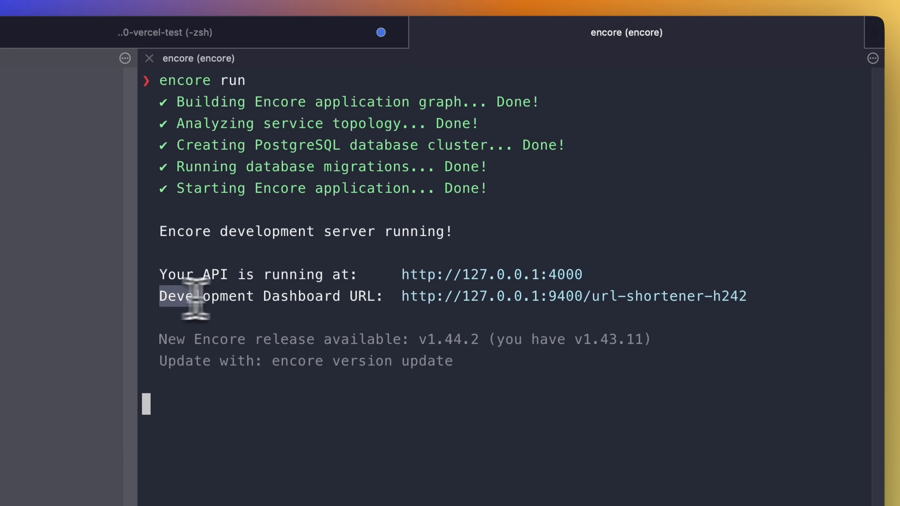
pyautogui.moveTo(471, 321)
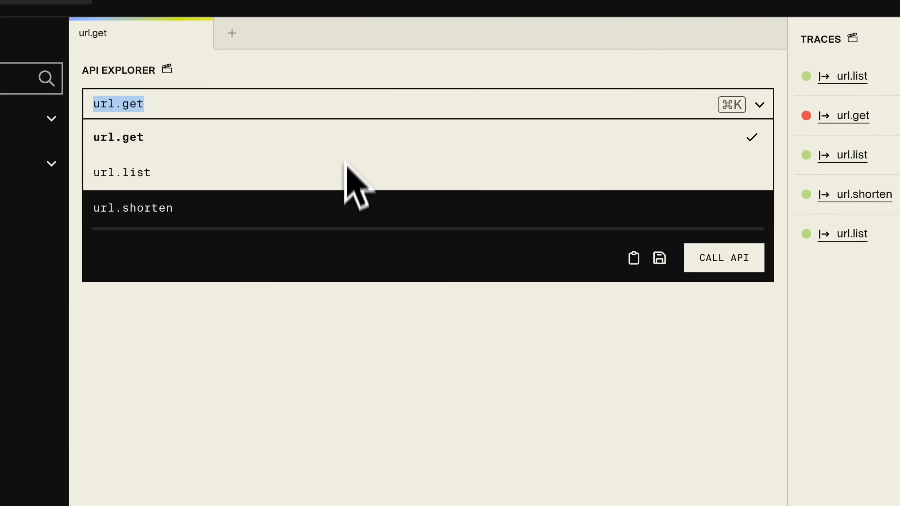
# Step: Select the url.list endpoint in the API explorer, showing GET /url
pyautogui.click(121, 172)
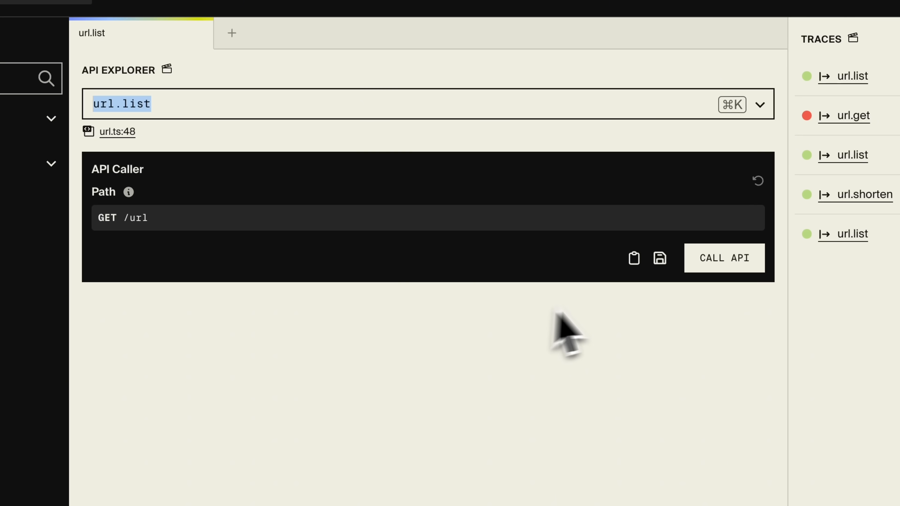
pyautogui.click(723, 258)
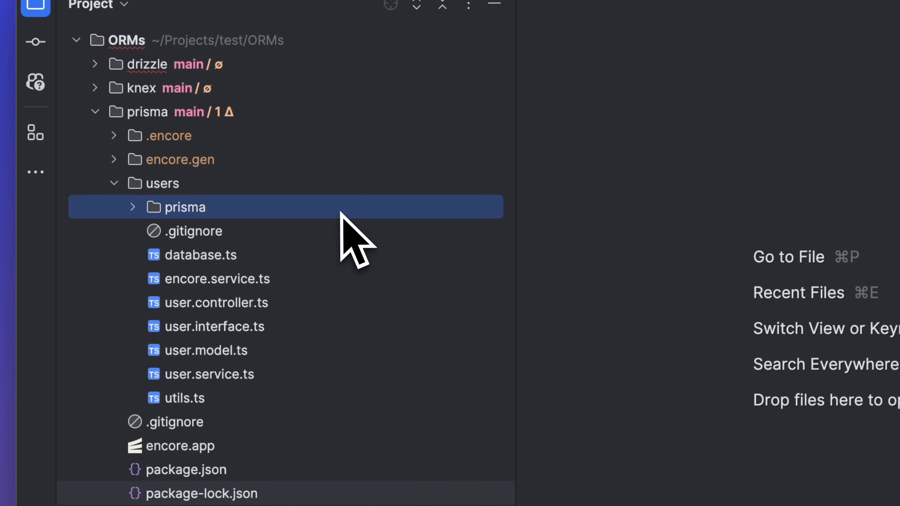
# Step: Expand the users service's prisma folder to reveal migrations and schema.prisma
pyautogui.click(131, 207)
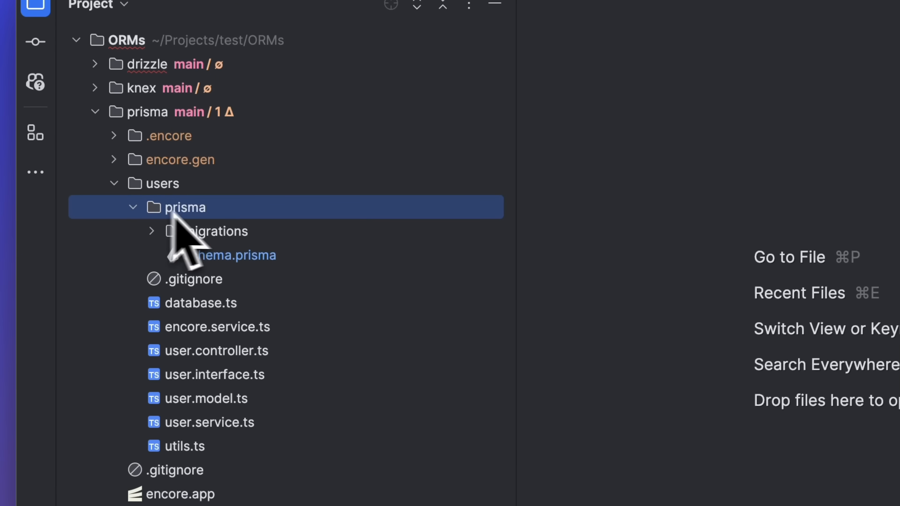
pyautogui.moveTo(310, 270)
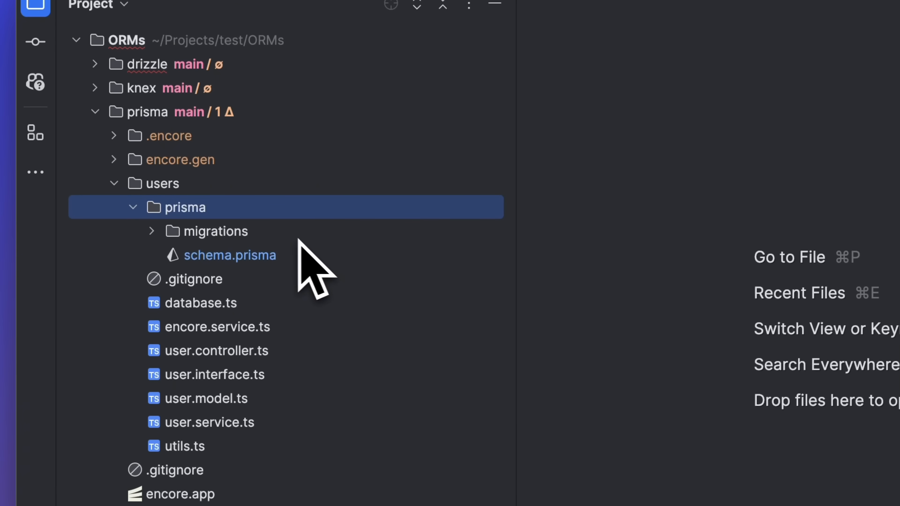
pyautogui.moveTo(358, 290)
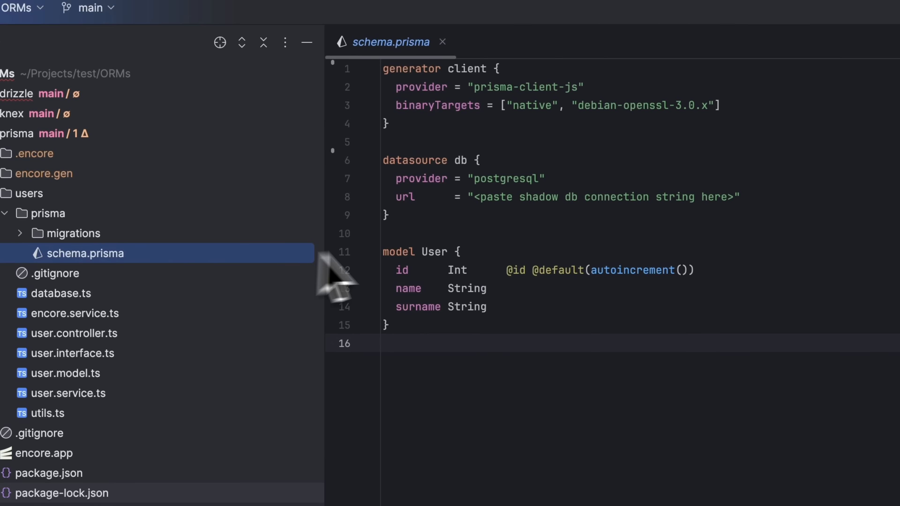
pyautogui.moveTo(413, 218)
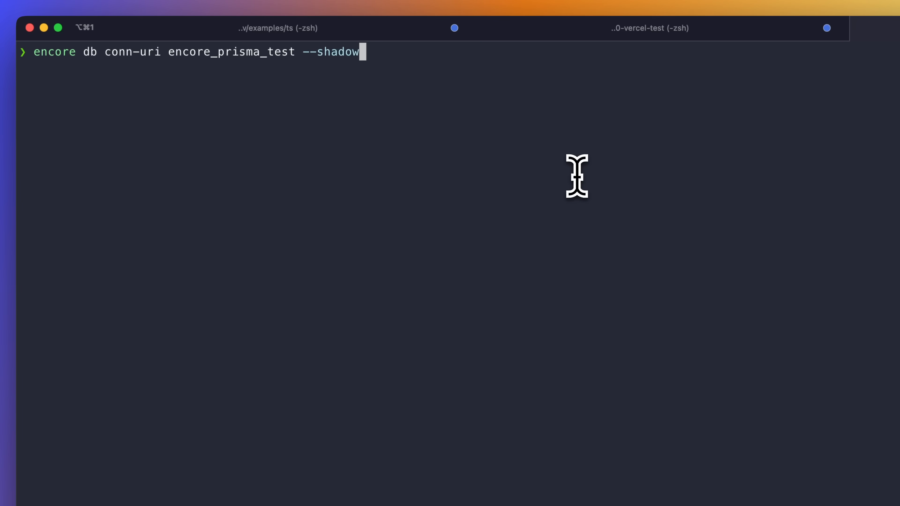
# Step: Run encore db conn-uri encore_prisma_test --shadow to generate the shadow connection string
pyautogui.press('Return')
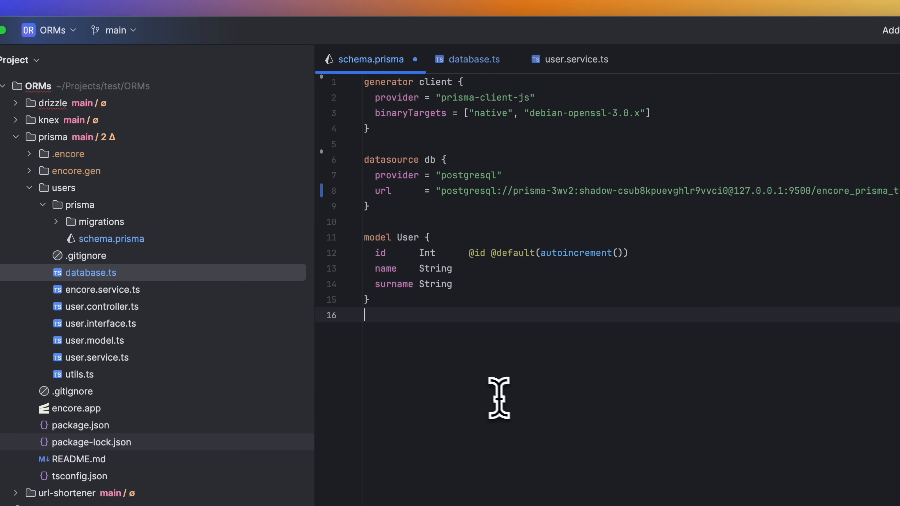
# Step: Review database.ts creating the PrismaClient and the count query in user.service.ts
pyautogui.click(474, 59)
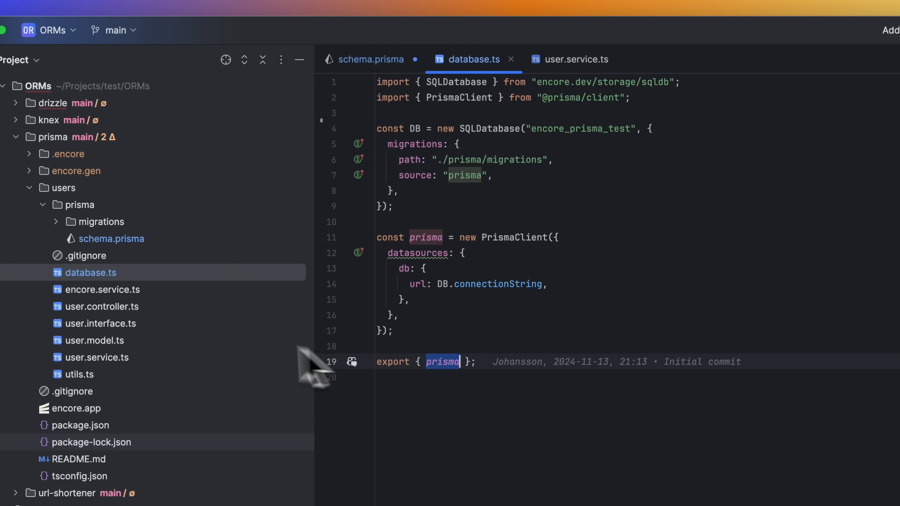
pyautogui.click(575, 59)
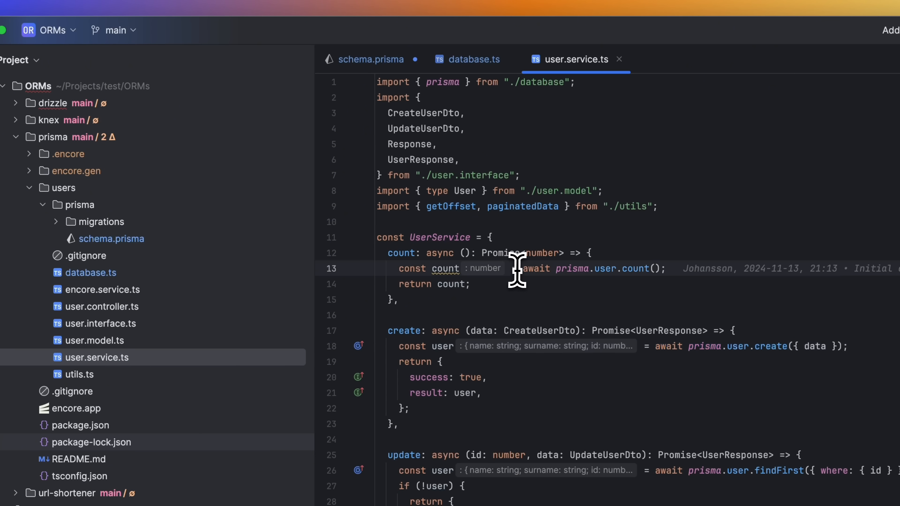
pyautogui.moveTo(651, 351)
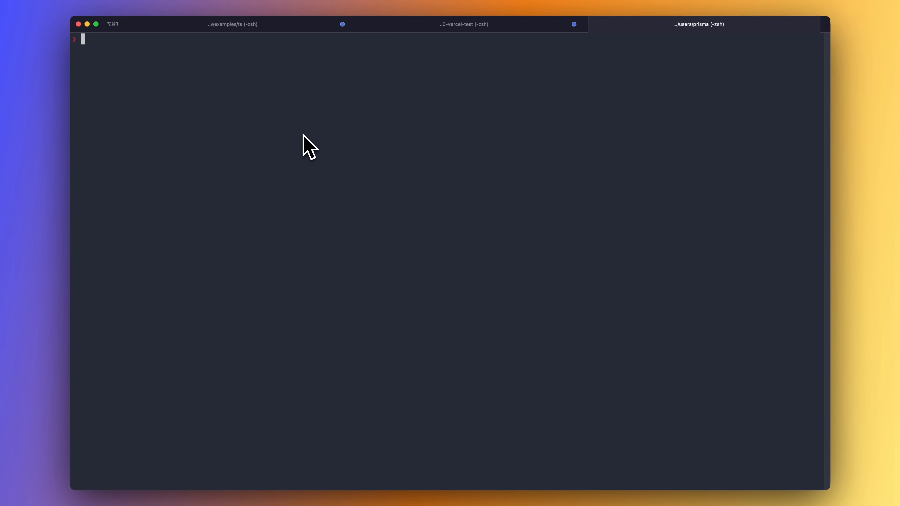
# Step: Run npx prisma migrate dev with the migration named 'add field'
pyautogui.write('npx prisma migrate dev')
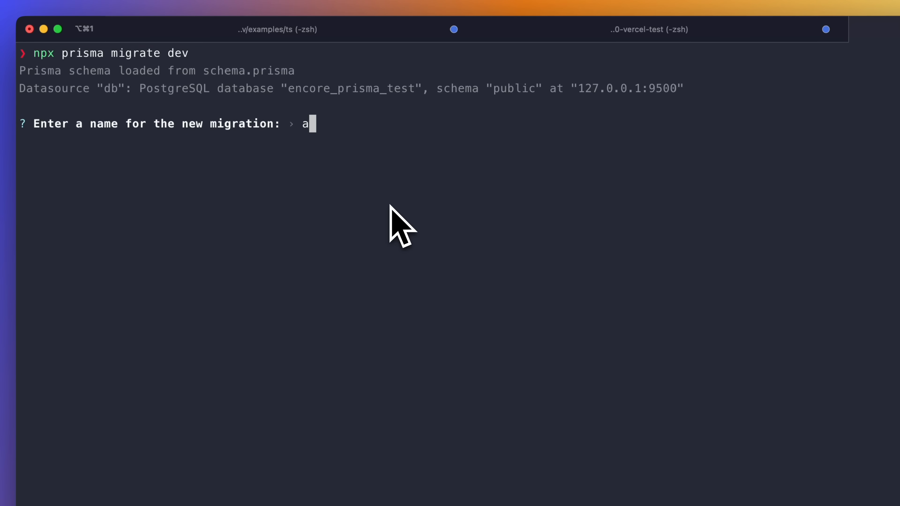
pyautogui.press('Return')
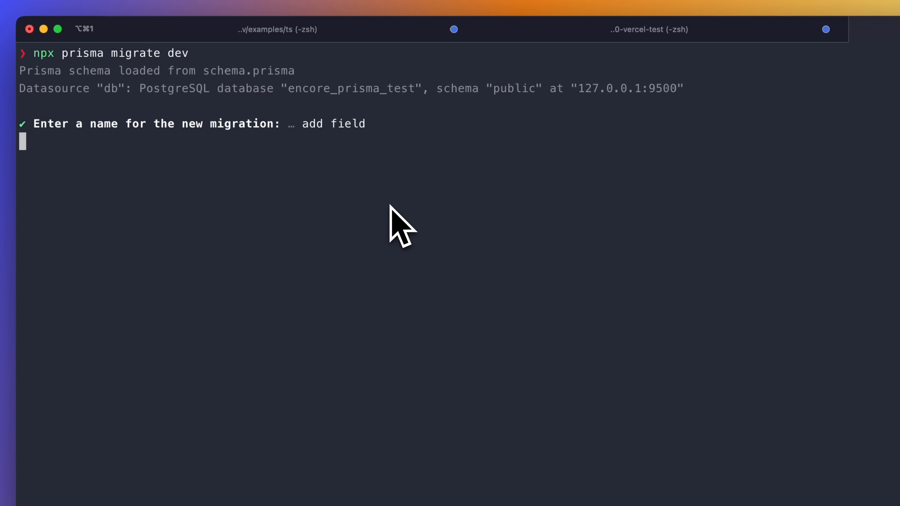
pyautogui.press('Return')
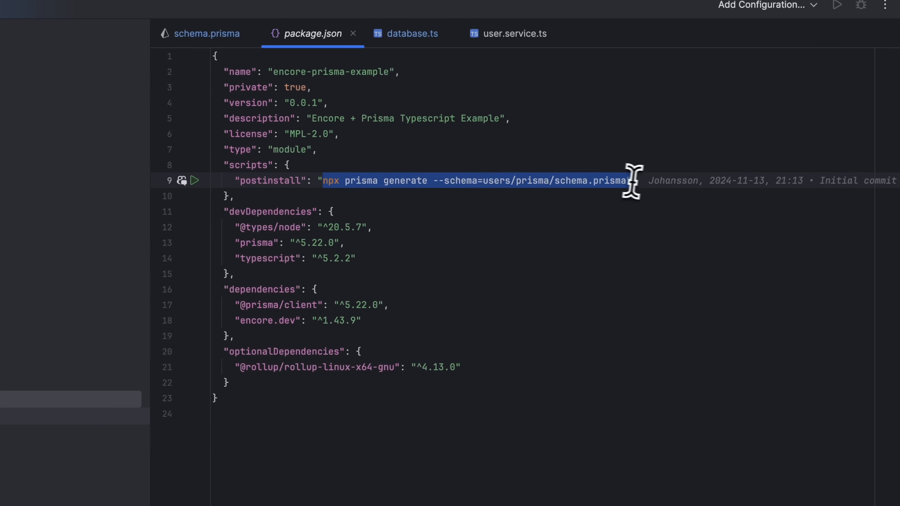
pyautogui.moveTo(598, 251)
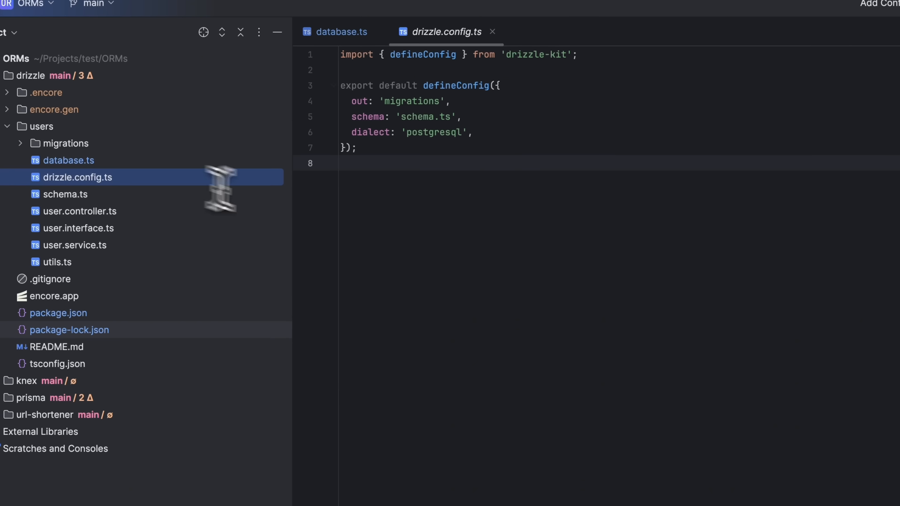
# Step: Review drizzle.config.ts and schema.ts defining the users table with id, name and unique surname
pyautogui.doubleClick(412, 101)
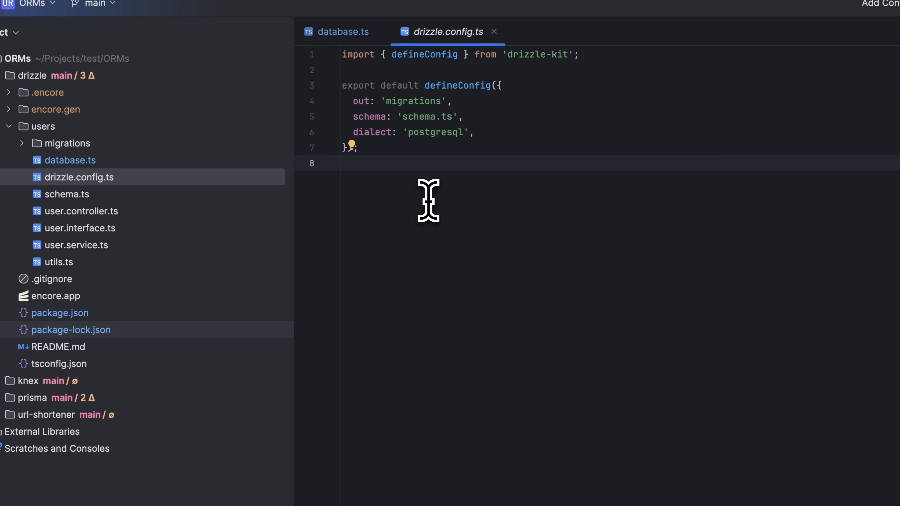
pyautogui.click(67, 194)
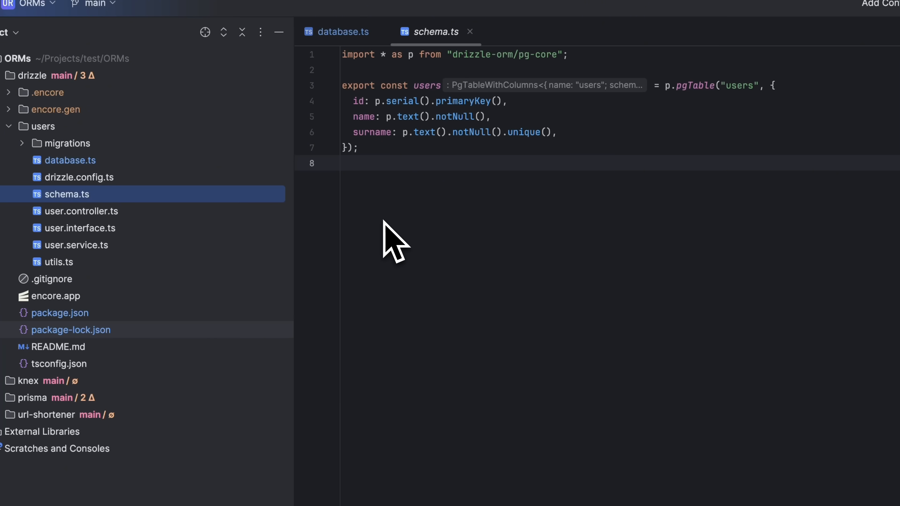
pyautogui.click(77, 246)
pyautogui.write('n')
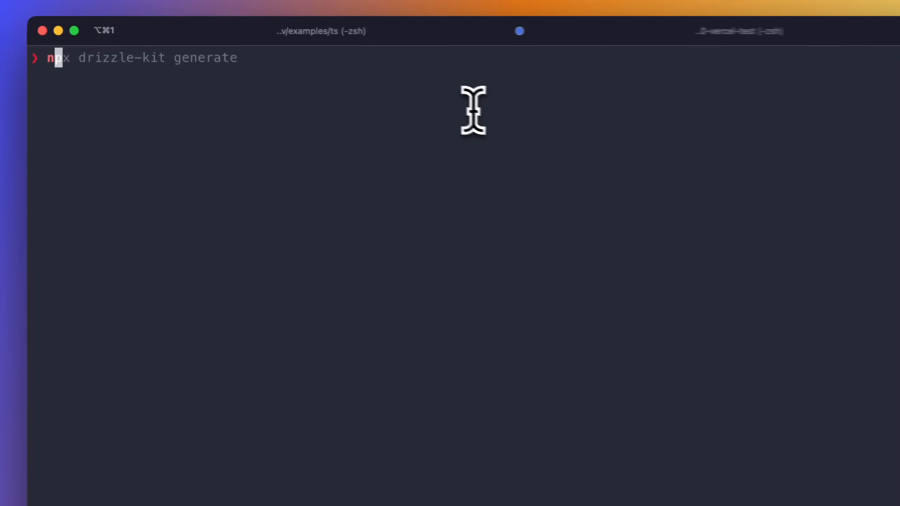
# Step: Run npx drizzle-kit generate for the Drizzle project
pyautogui.press('Return')
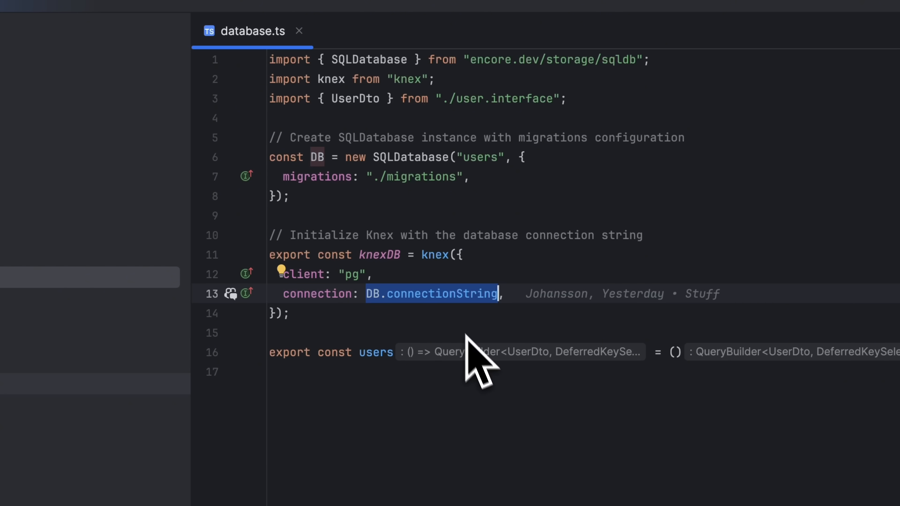
pyautogui.moveTo(313, 274)
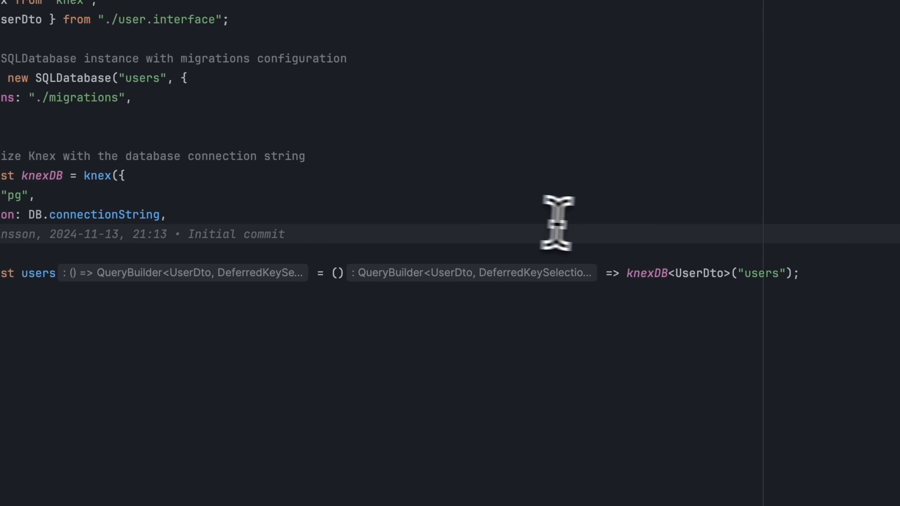
# Step: Examine the users query builder line in the Knex database.ts
pyautogui.doubleClick(645, 273)
pyautogui.write('encore')
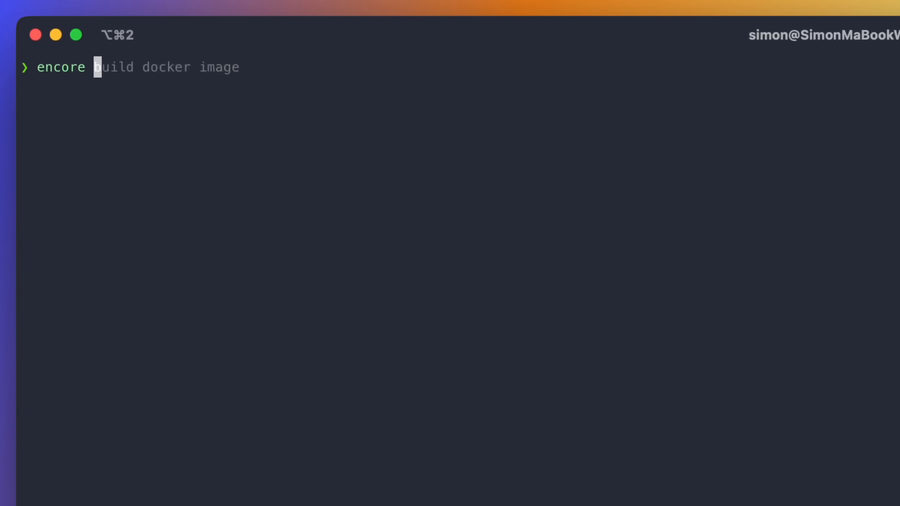
# Step: Run encore build docker image and review the infra config JSON listing SQL servers
pyautogui.press('Return')
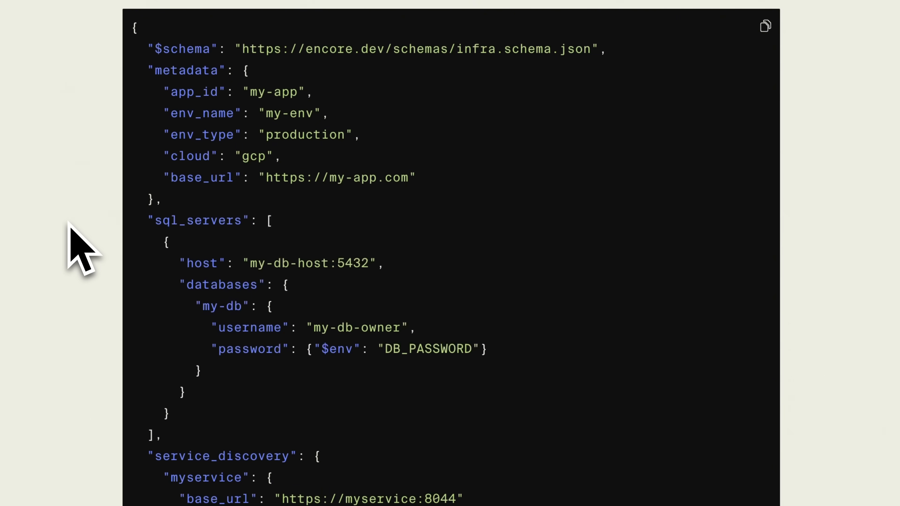
pyautogui.scroll(-3)
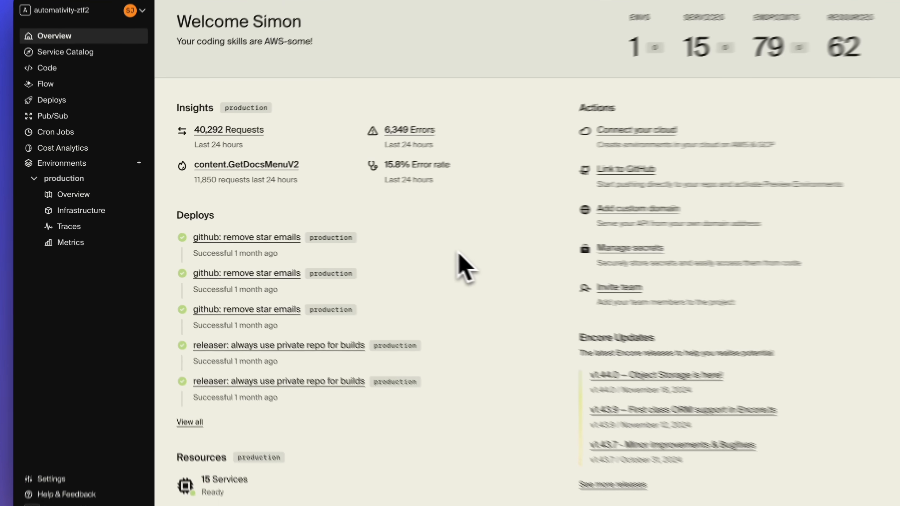
# Step: Review production infrastructure resources and a deployment's provisioning details
pyautogui.click(80, 213)
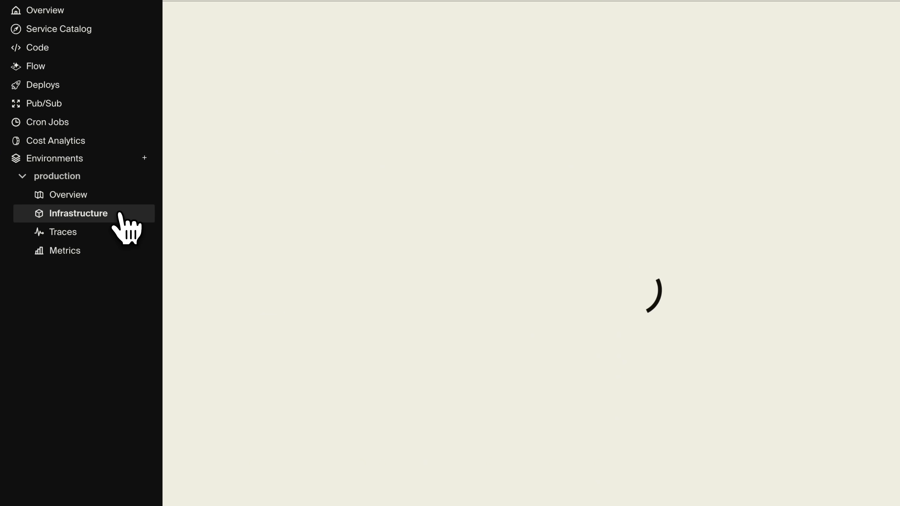
pyautogui.click(79, 213)
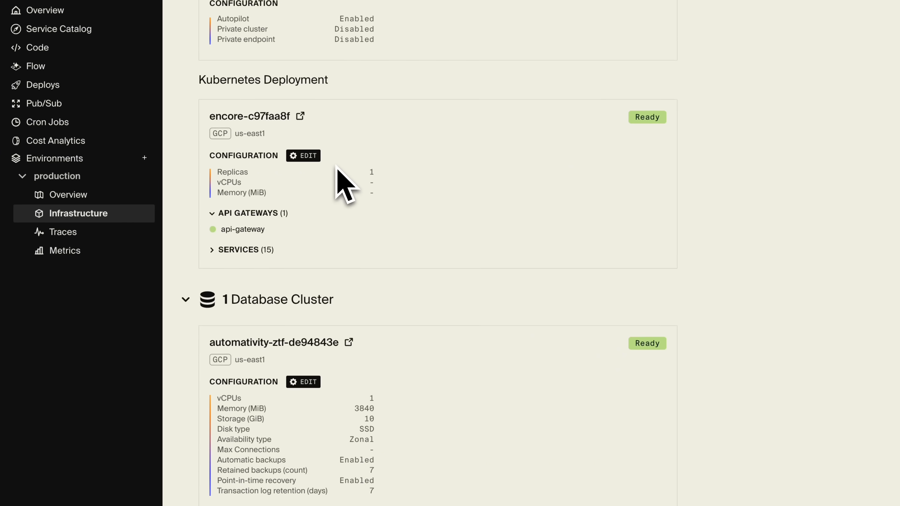
pyautogui.click(303, 381)
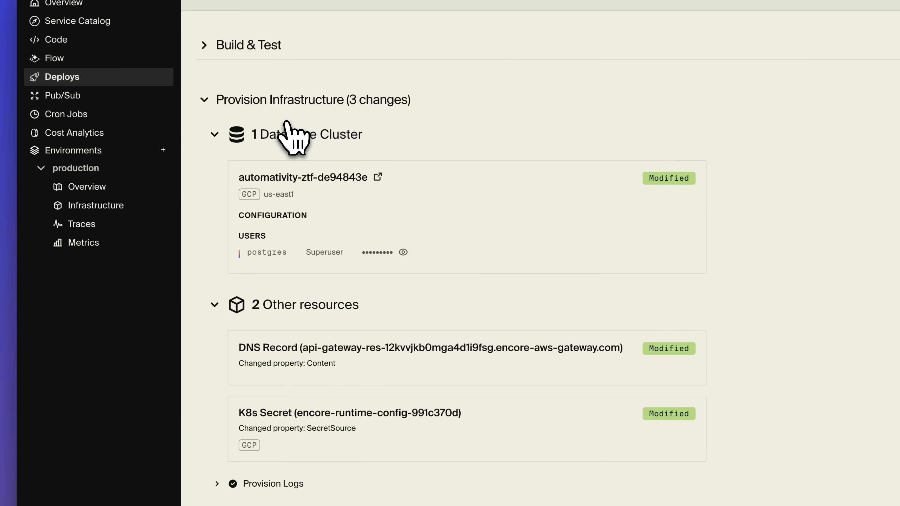
pyautogui.scroll(-3)
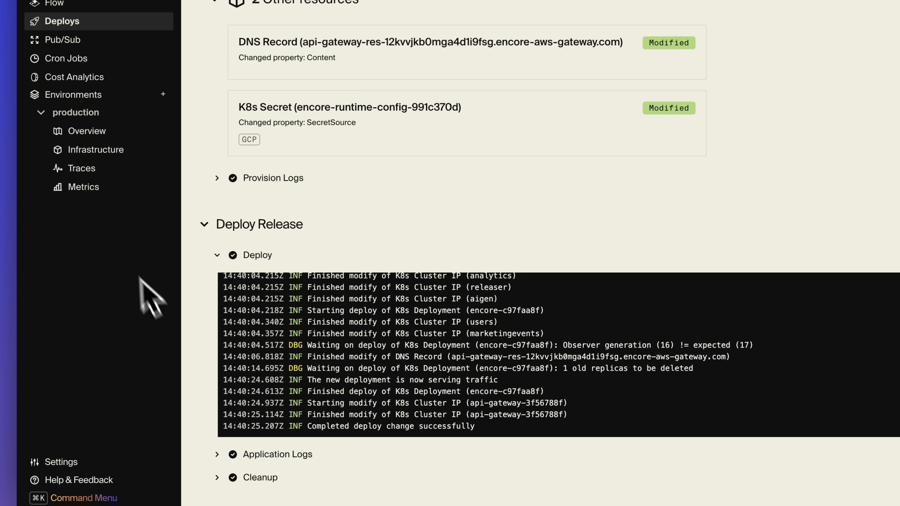
# Step: Tour production metrics, the service flow diagram and the Service Catalog of 15 services
pyautogui.click(84, 186)
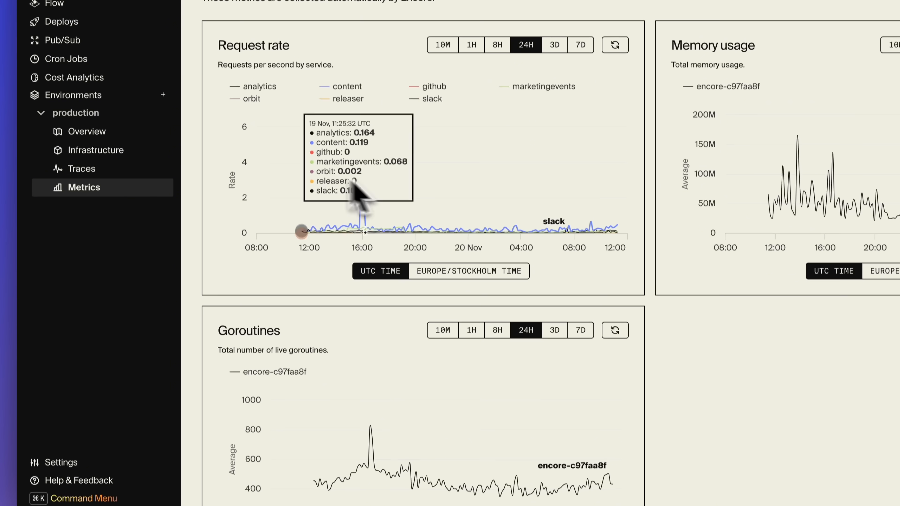
pyautogui.click(53, 96)
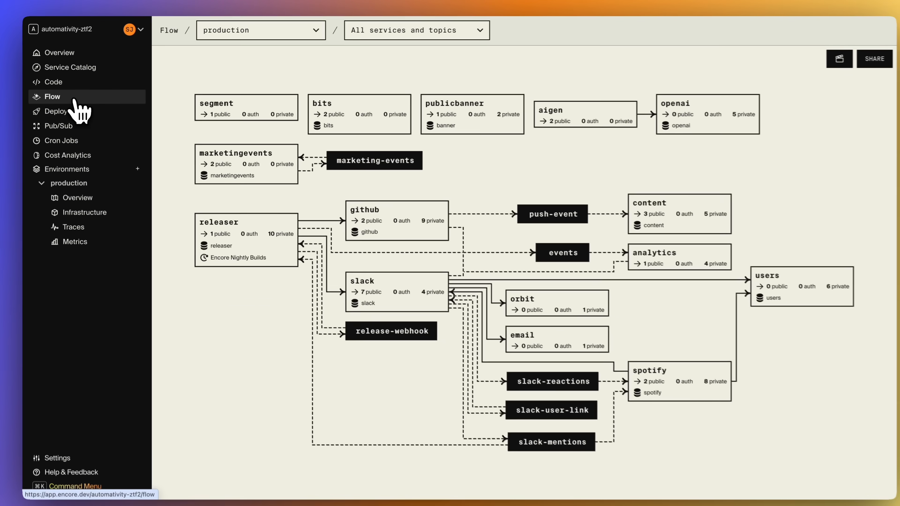
pyautogui.click(71, 67)
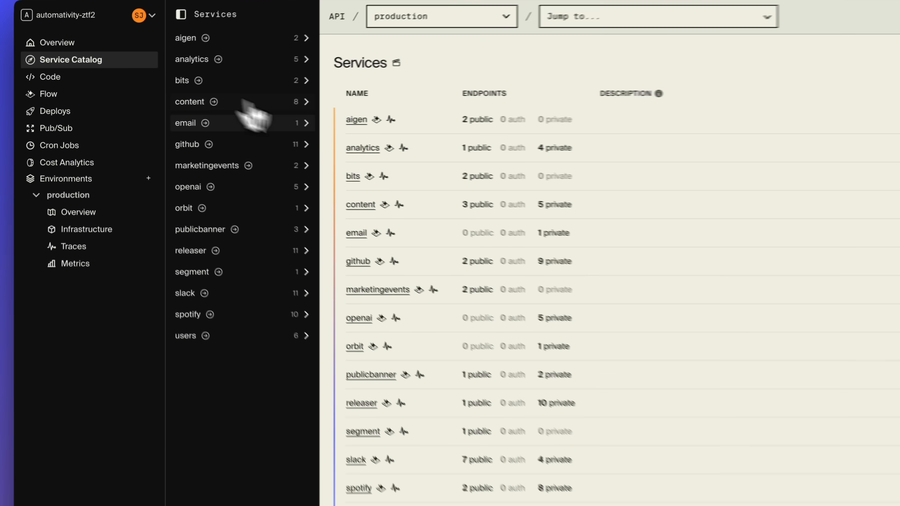